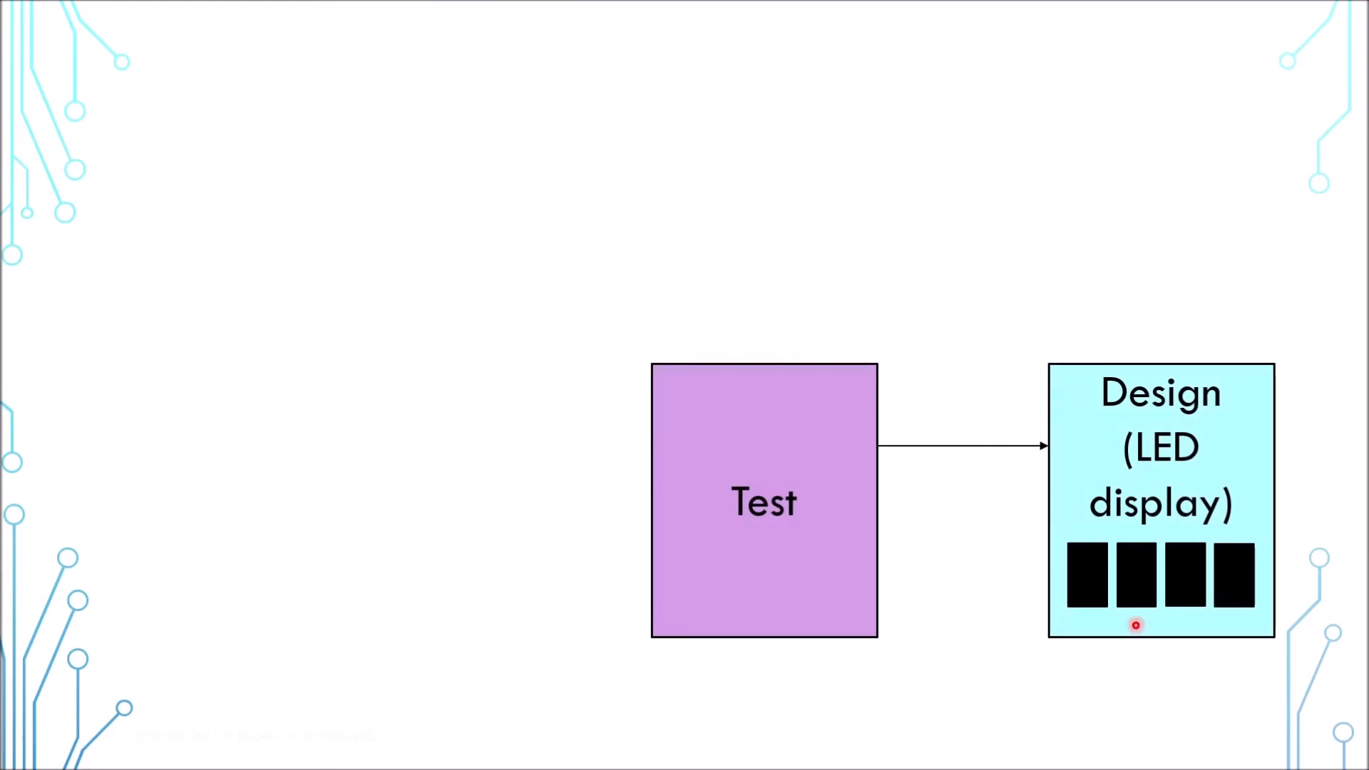
mouse_move(1222, 466)
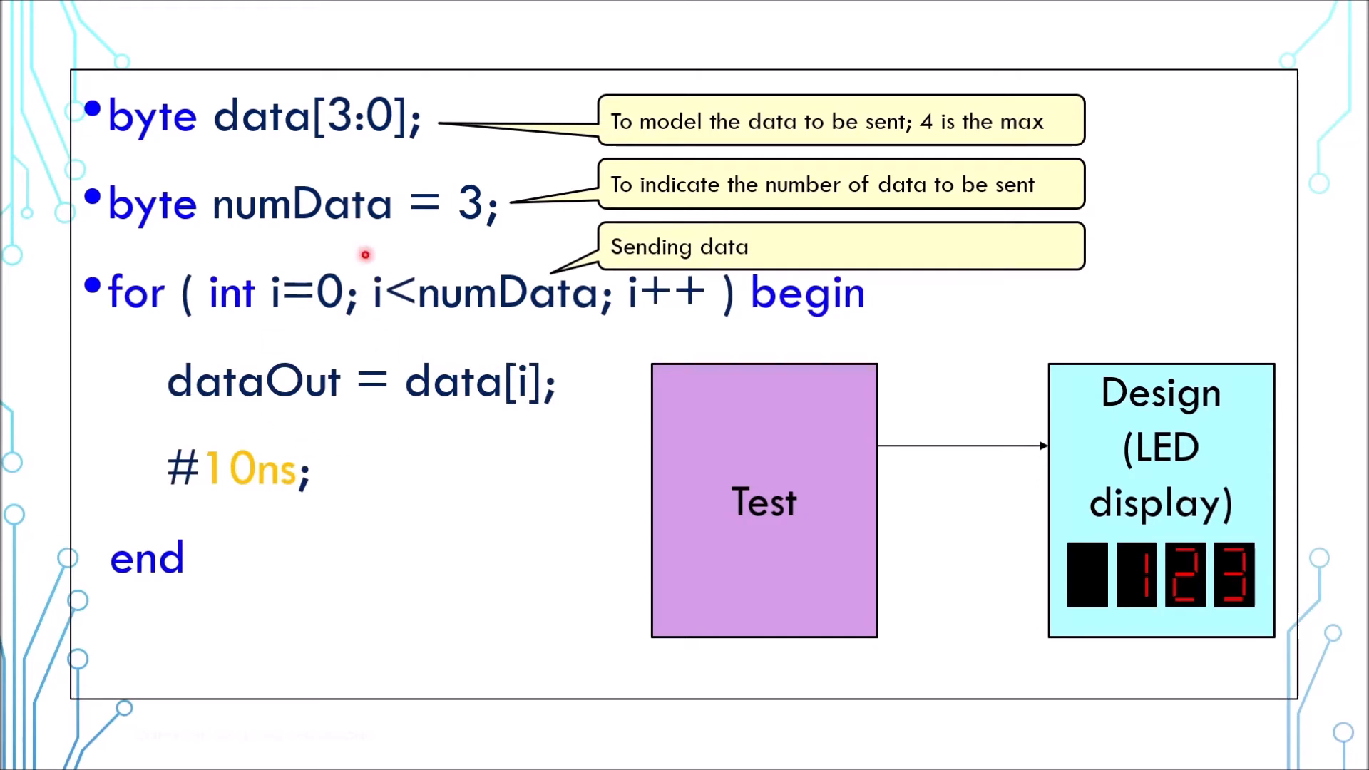
mouse_move(1210, 630)
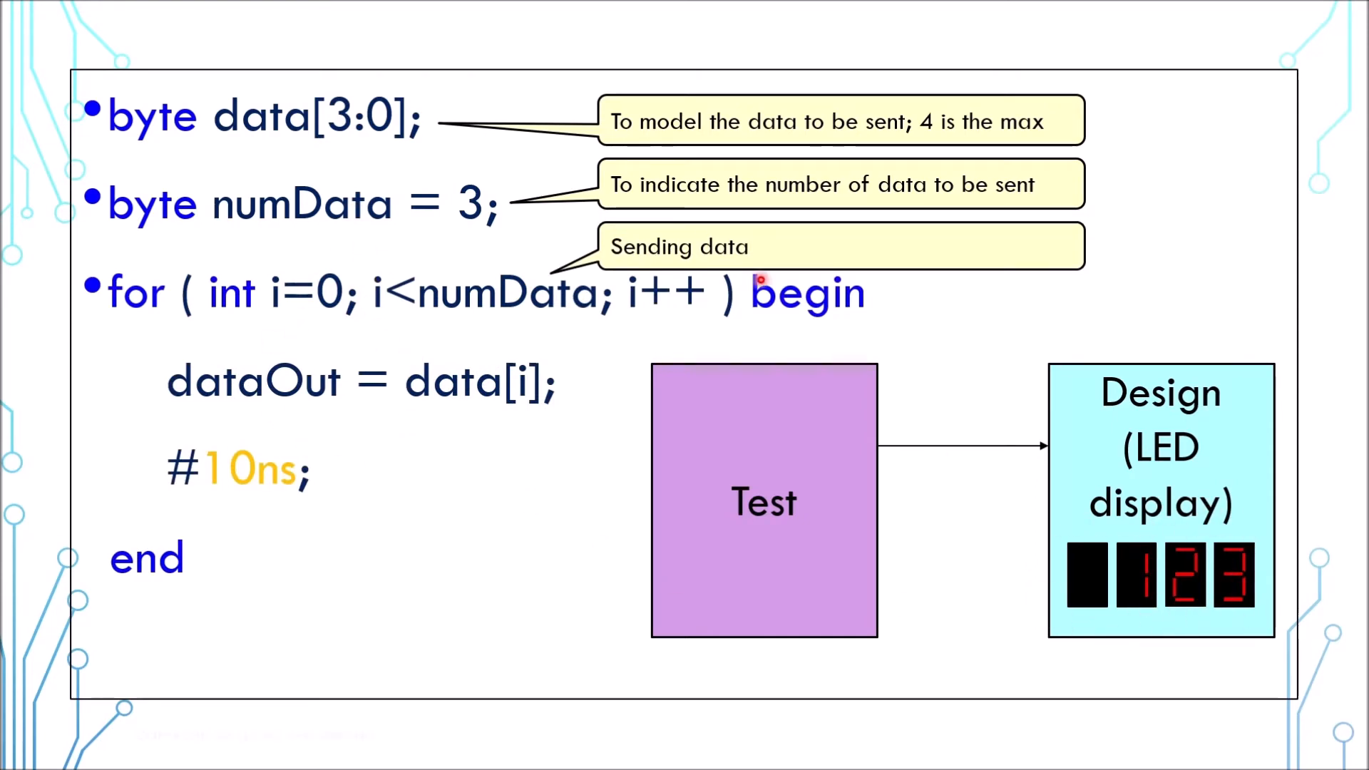
mouse_move(304, 139)
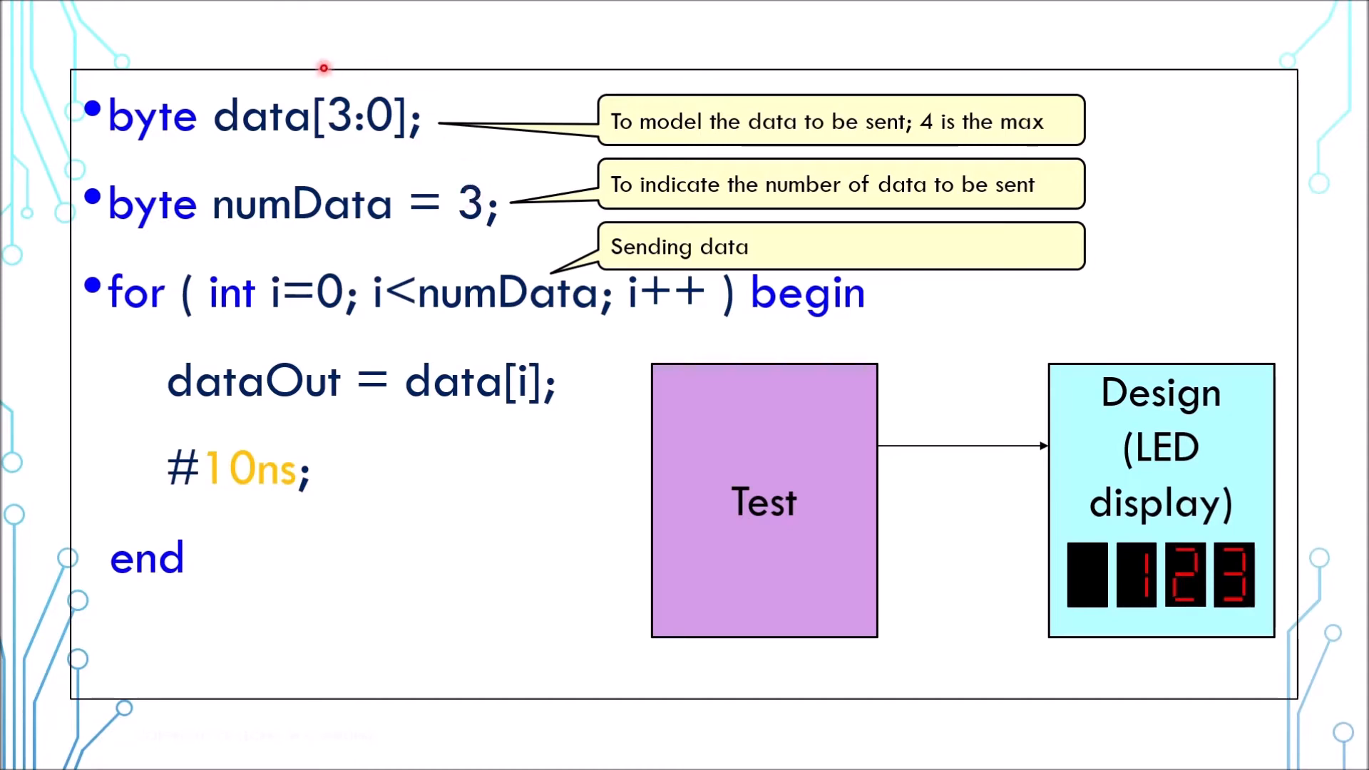
mouse_move(386, 169)
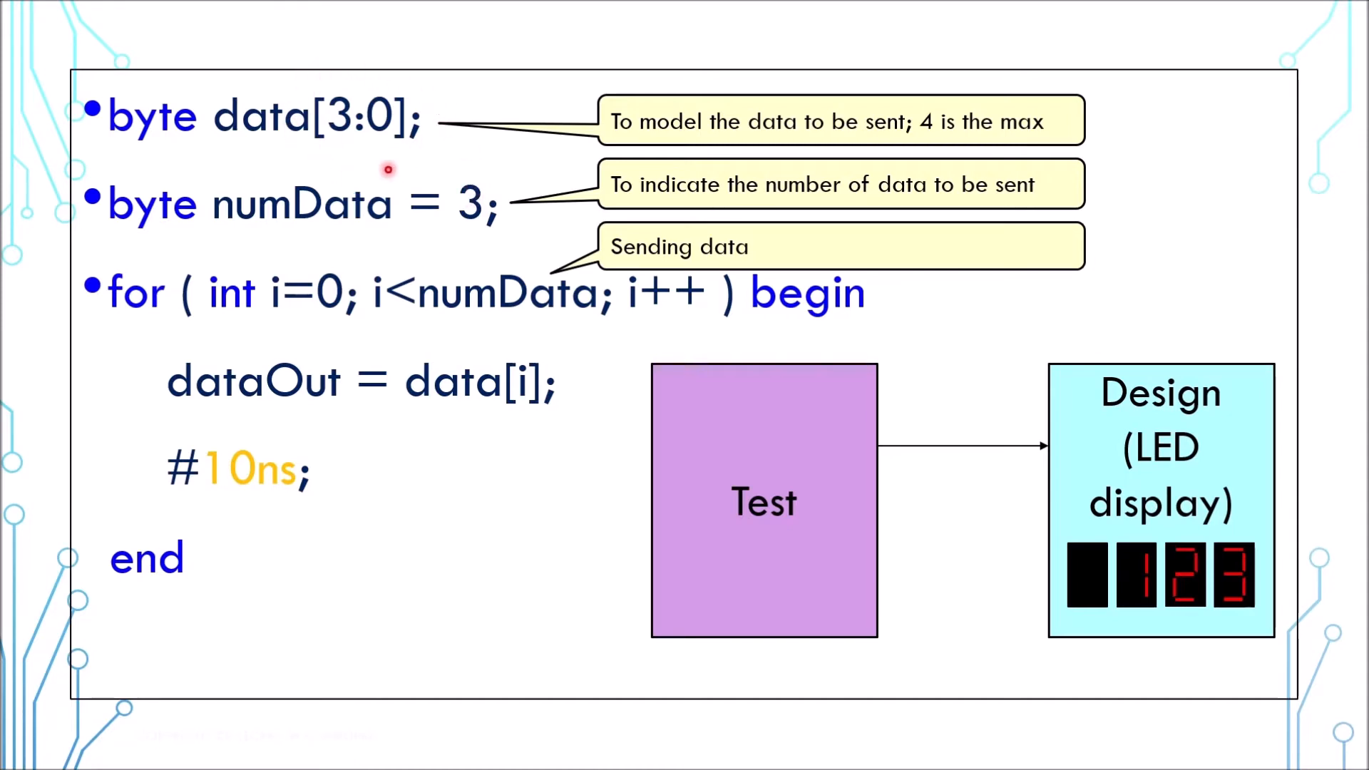
mouse_move(335, 143)
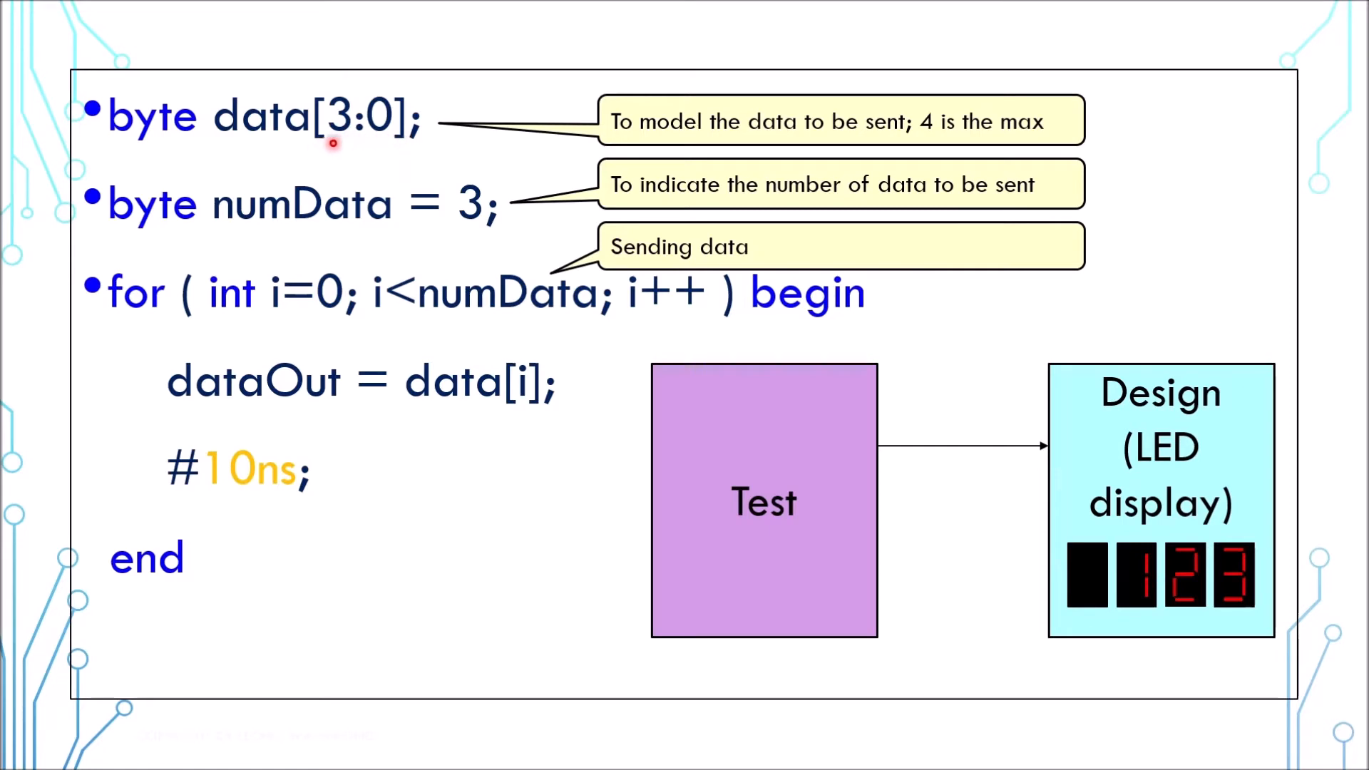
mouse_move(386, 148)
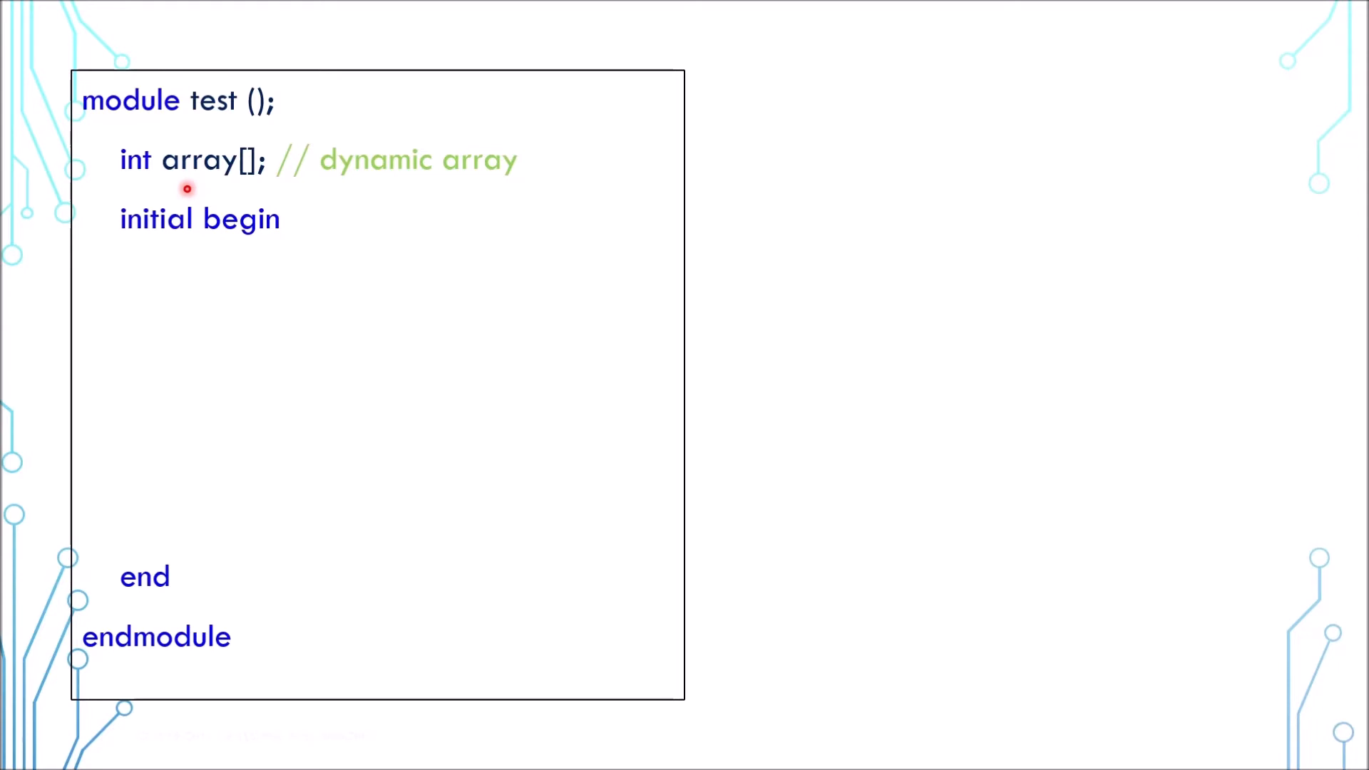
mouse_move(234, 188)
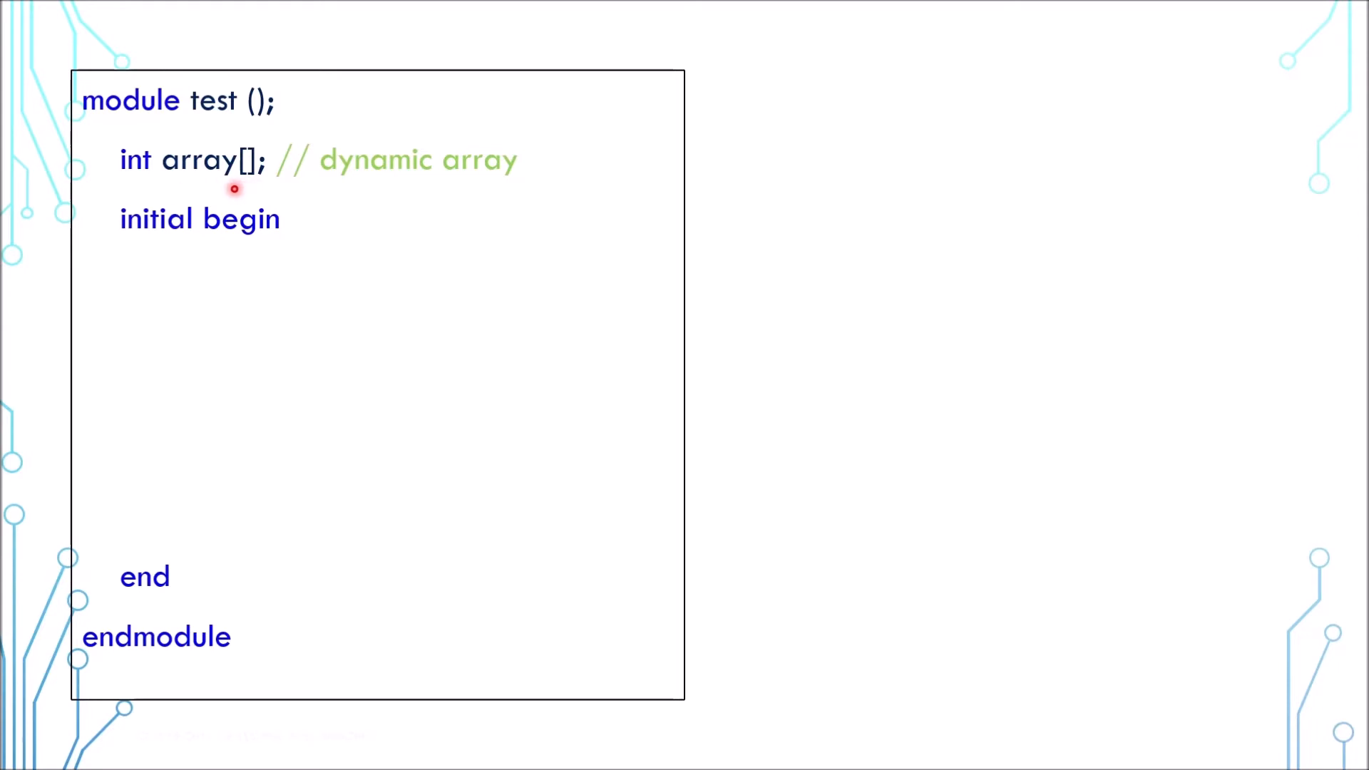
mouse_move(251, 188)
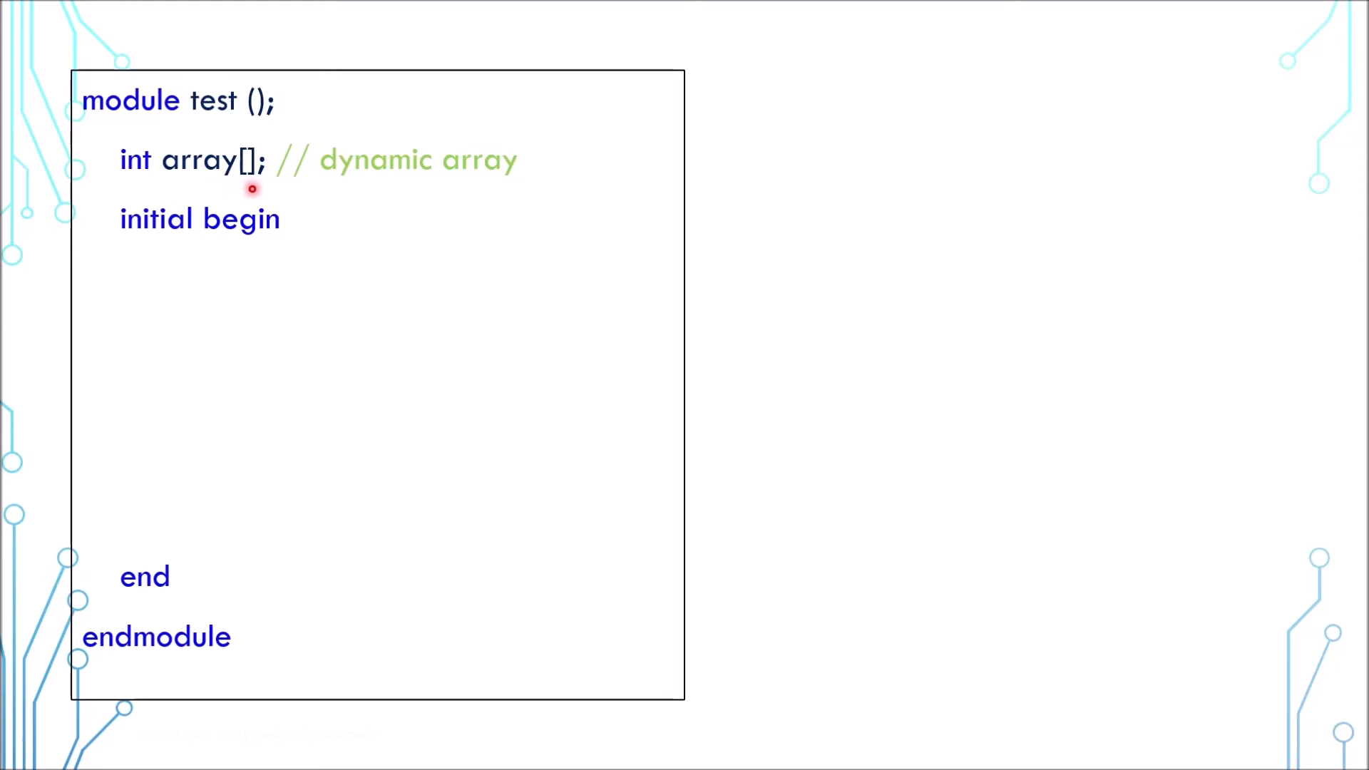
mouse_move(221, 190)
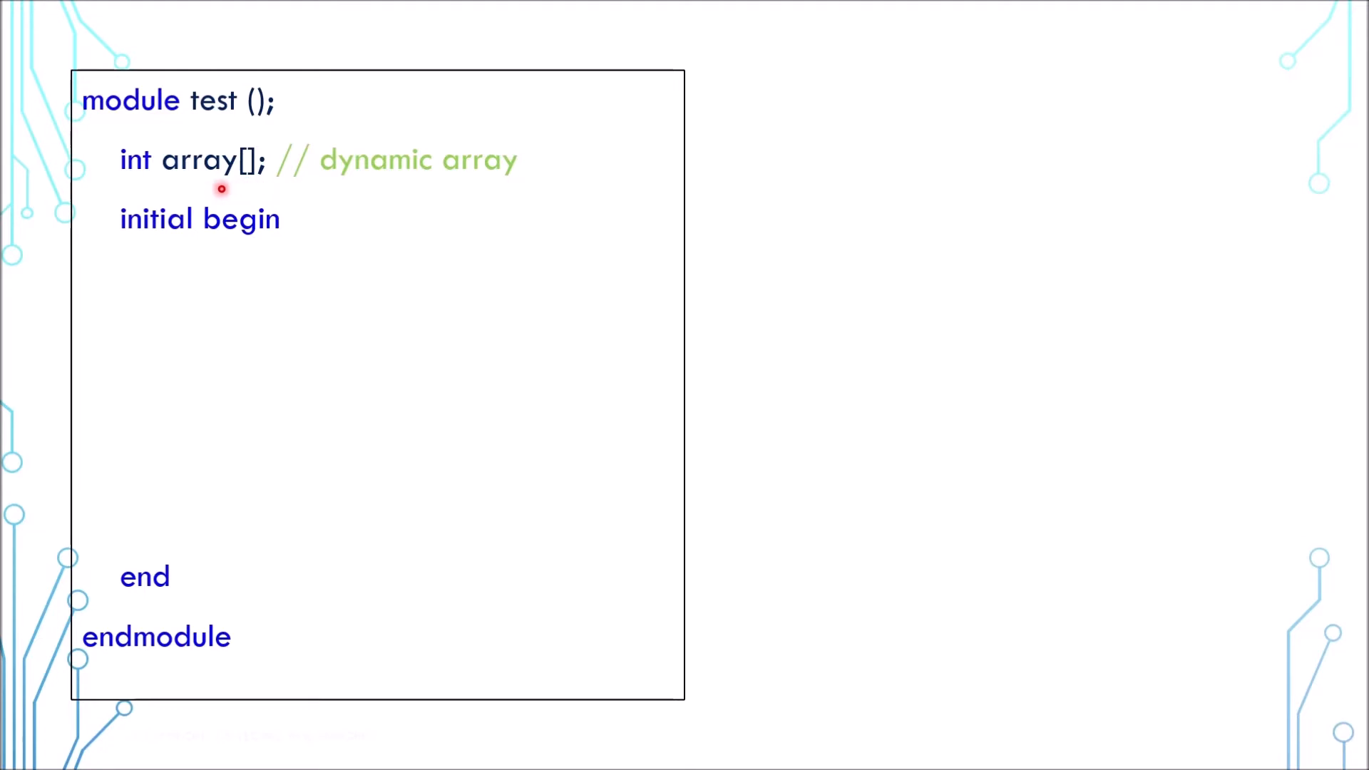
text(array = new[2];)
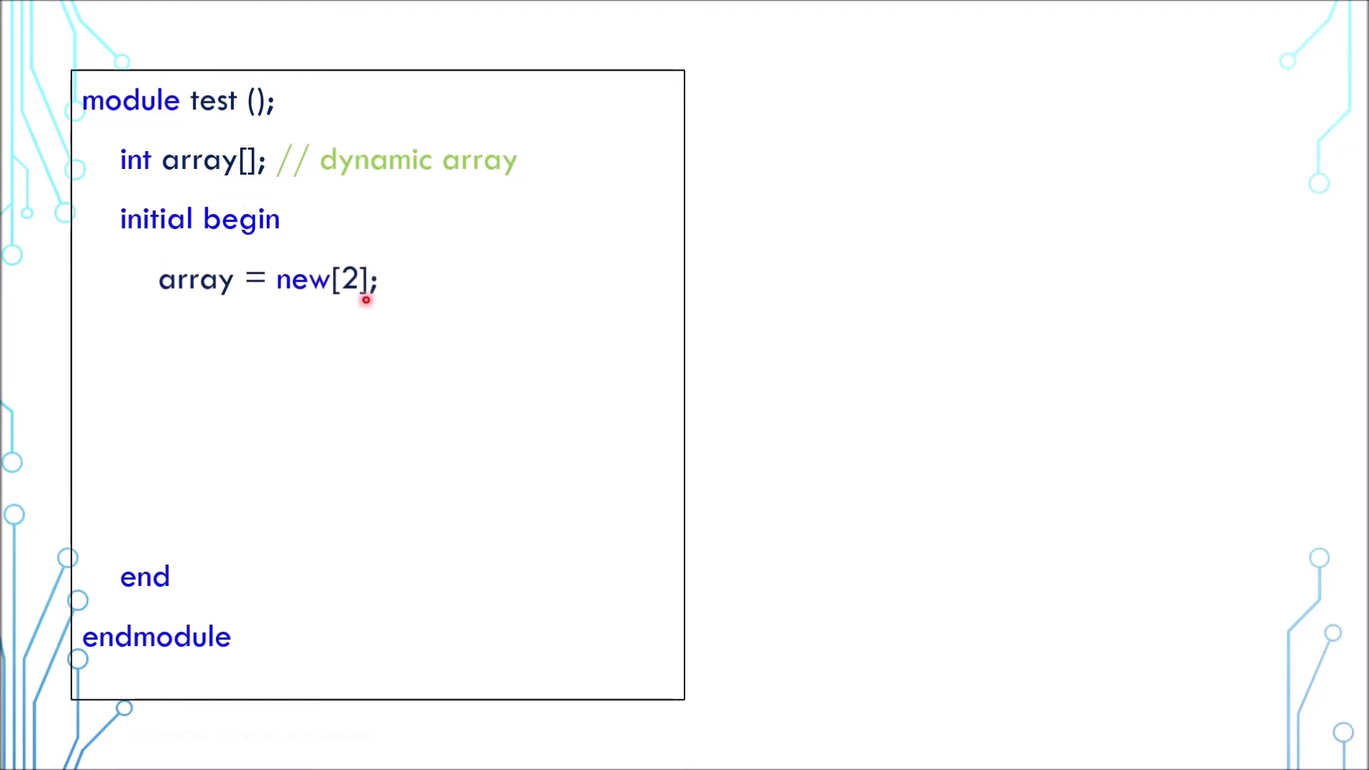
mouse_move(359, 308)
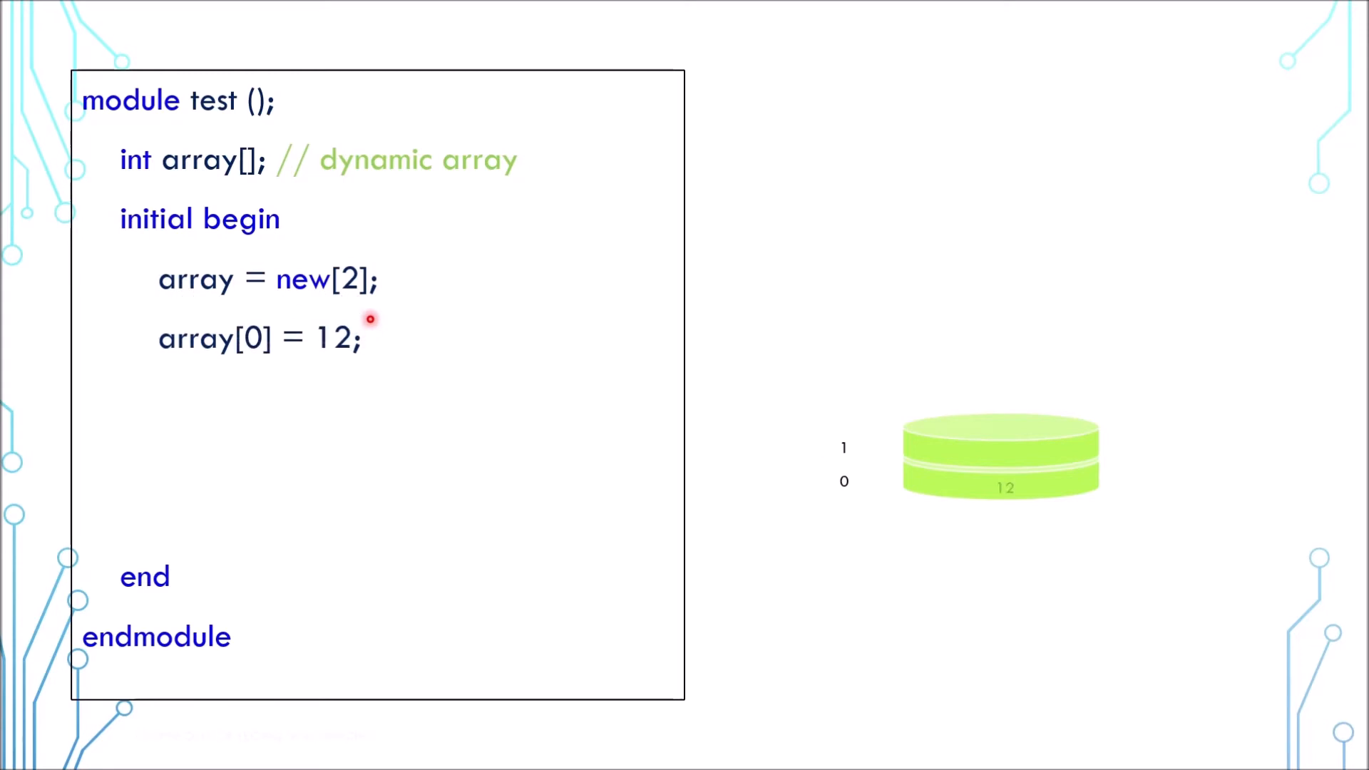
mouse_move(1025, 526)
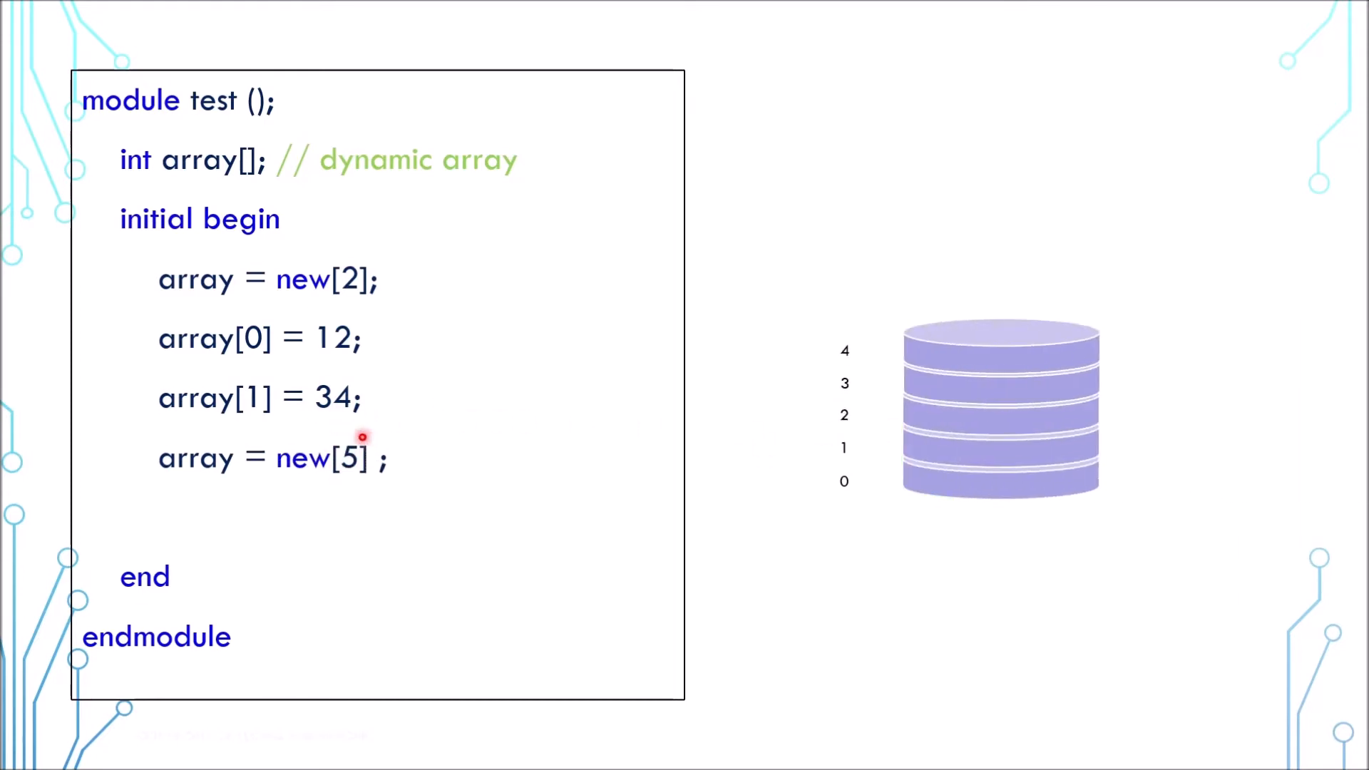
mouse_move(342, 485)
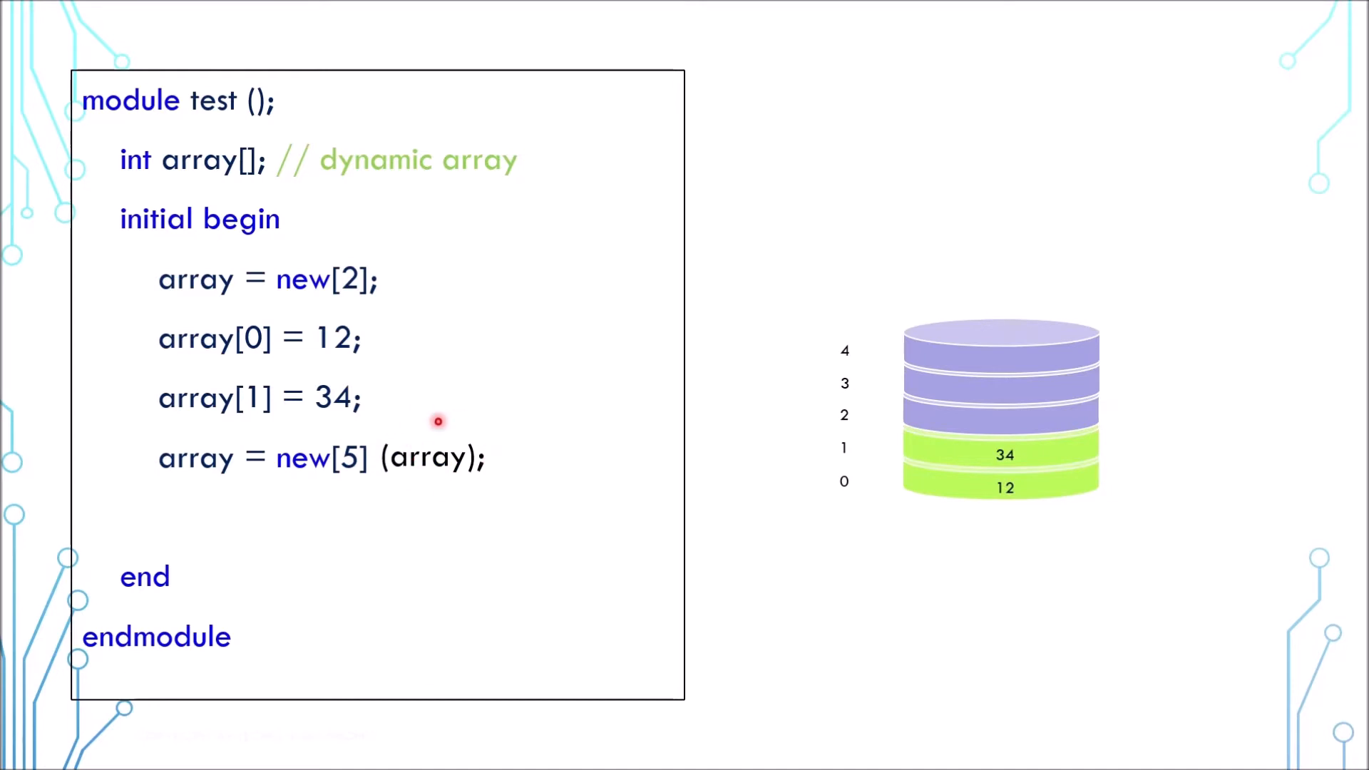
mouse_move(516, 464)
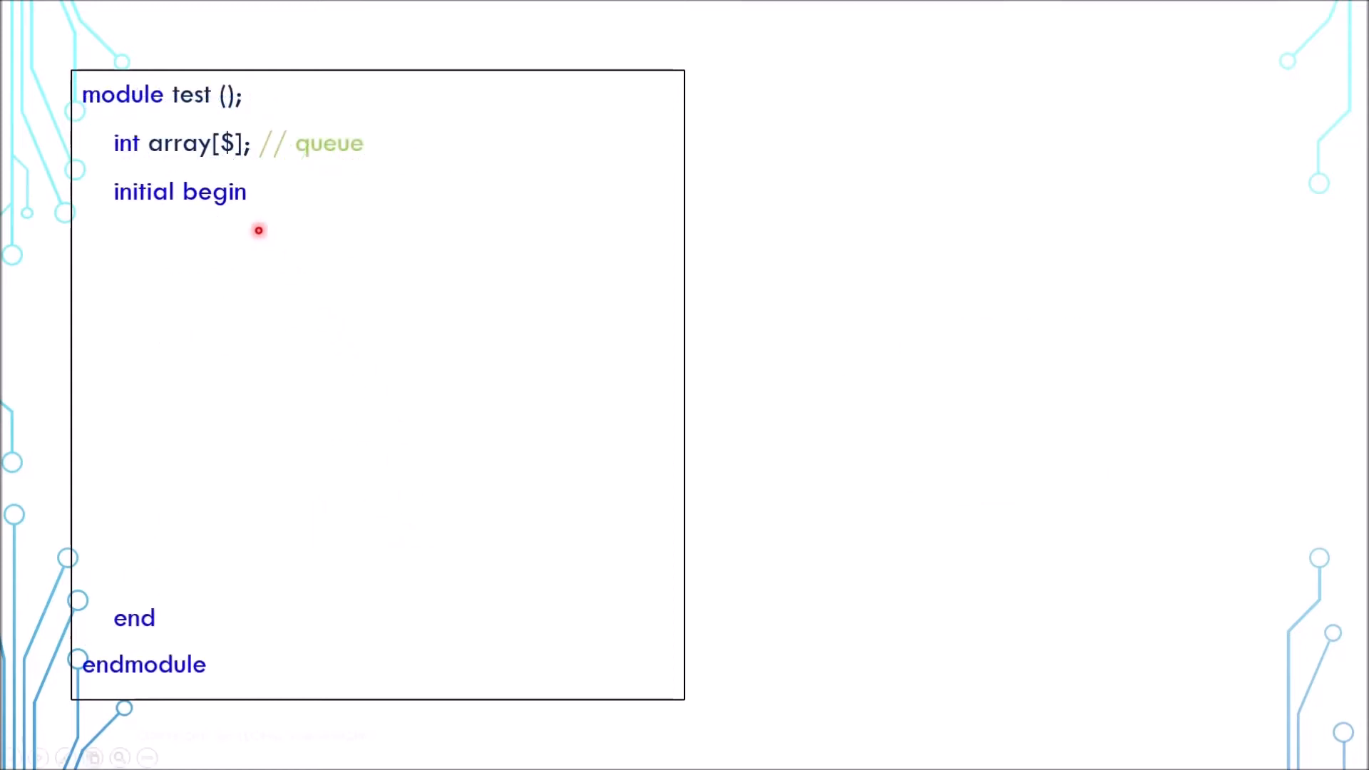
mouse_move(234, 169)
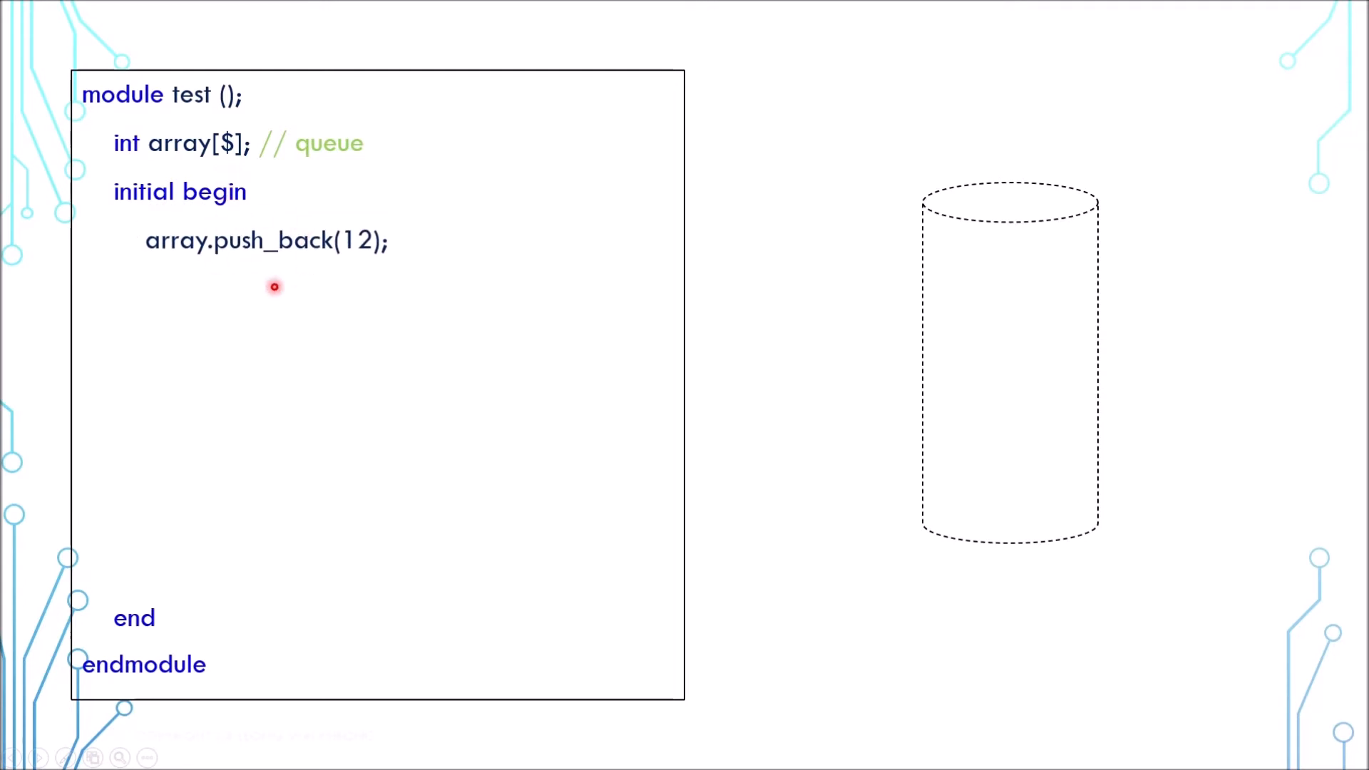
mouse_move(344, 264)
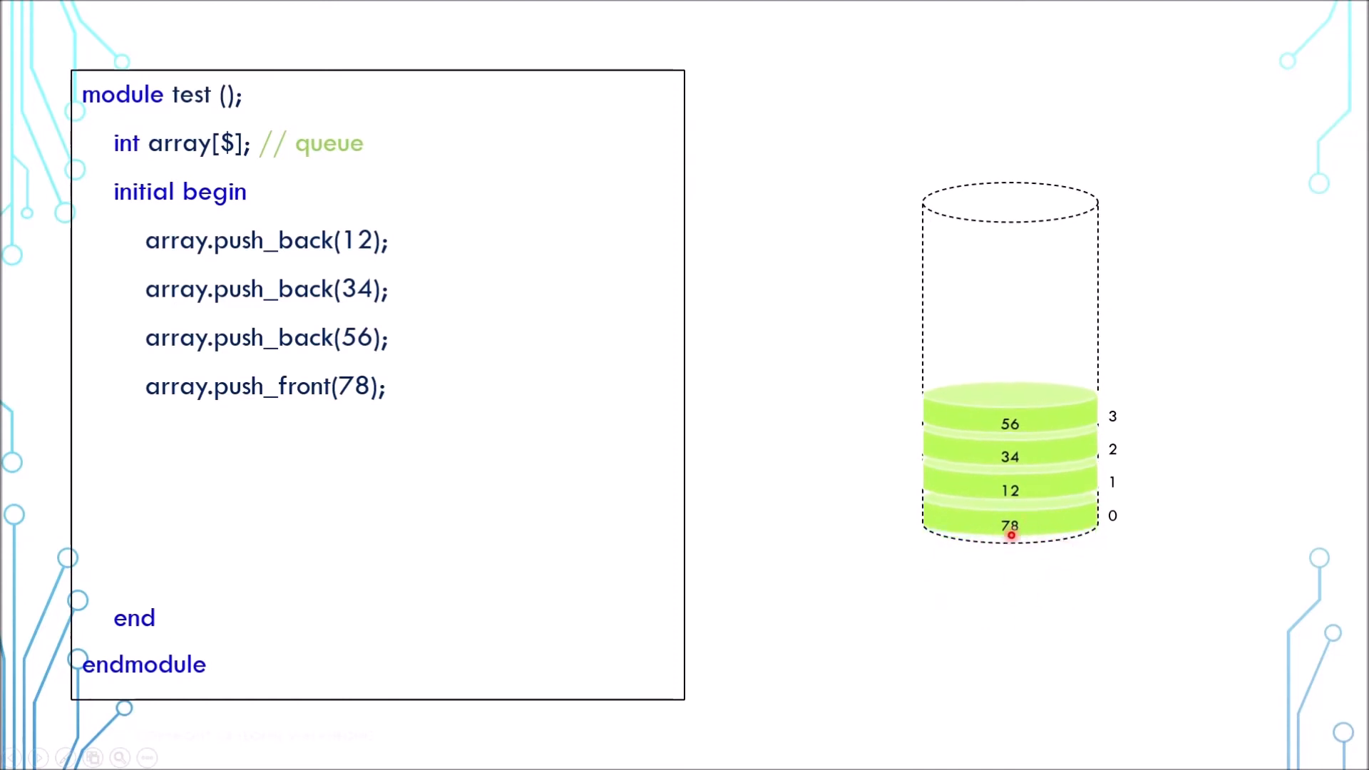
mouse_move(1086, 502)
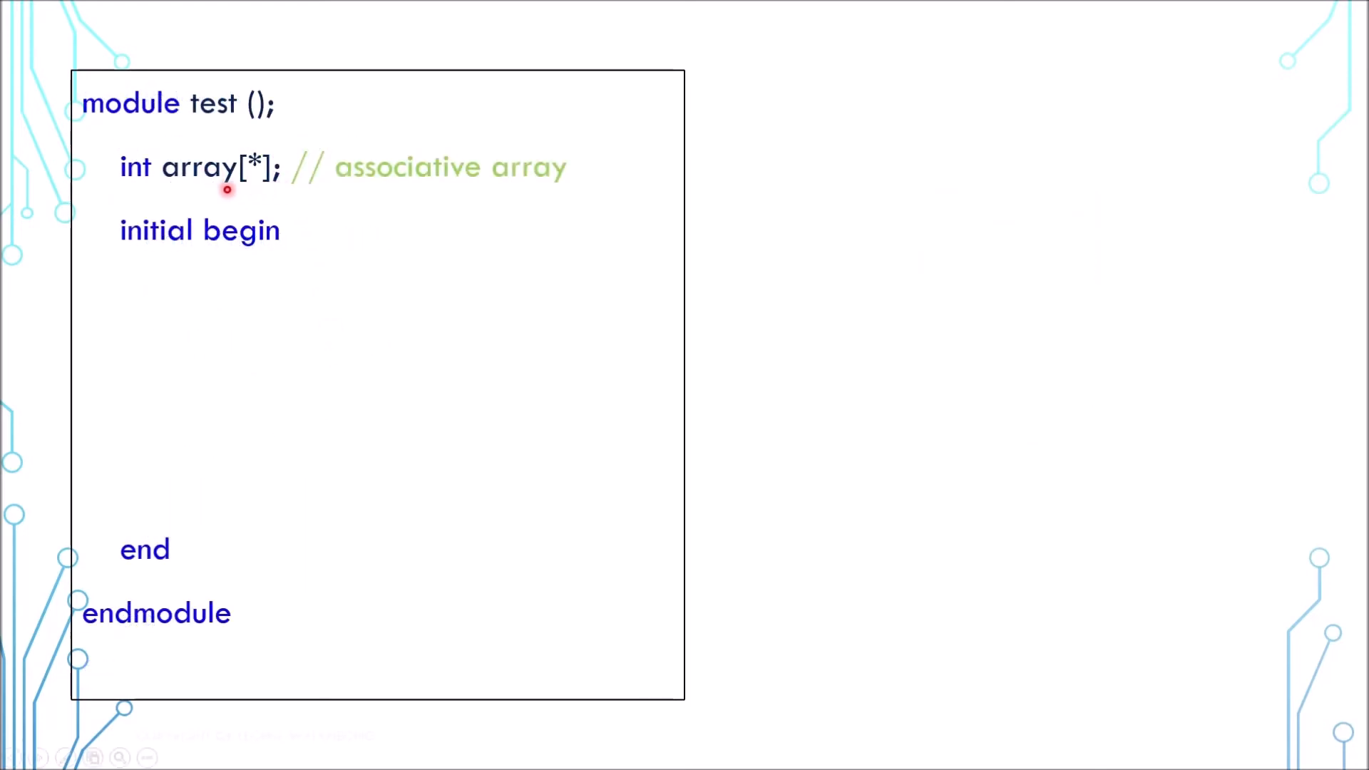
mouse_move(266, 194)
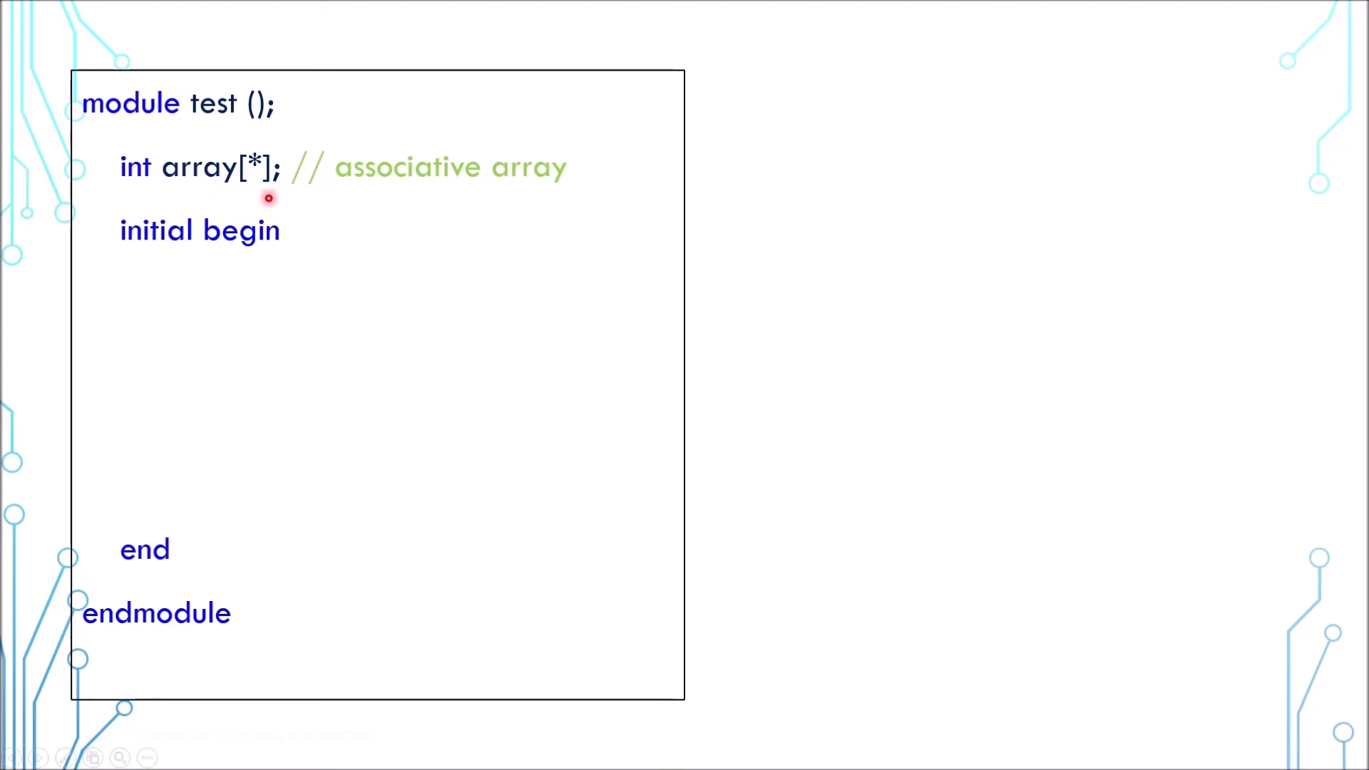
mouse_move(244, 197)
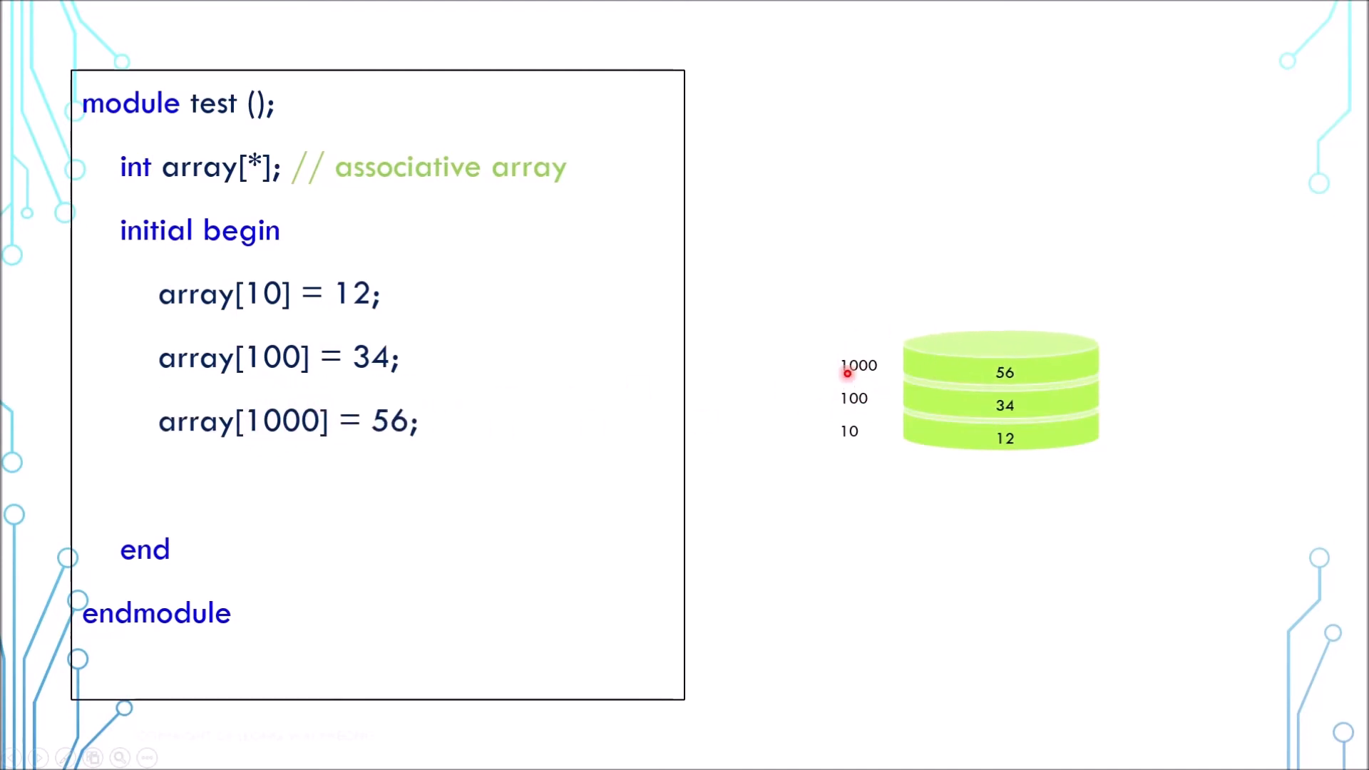
mouse_move(275, 292)
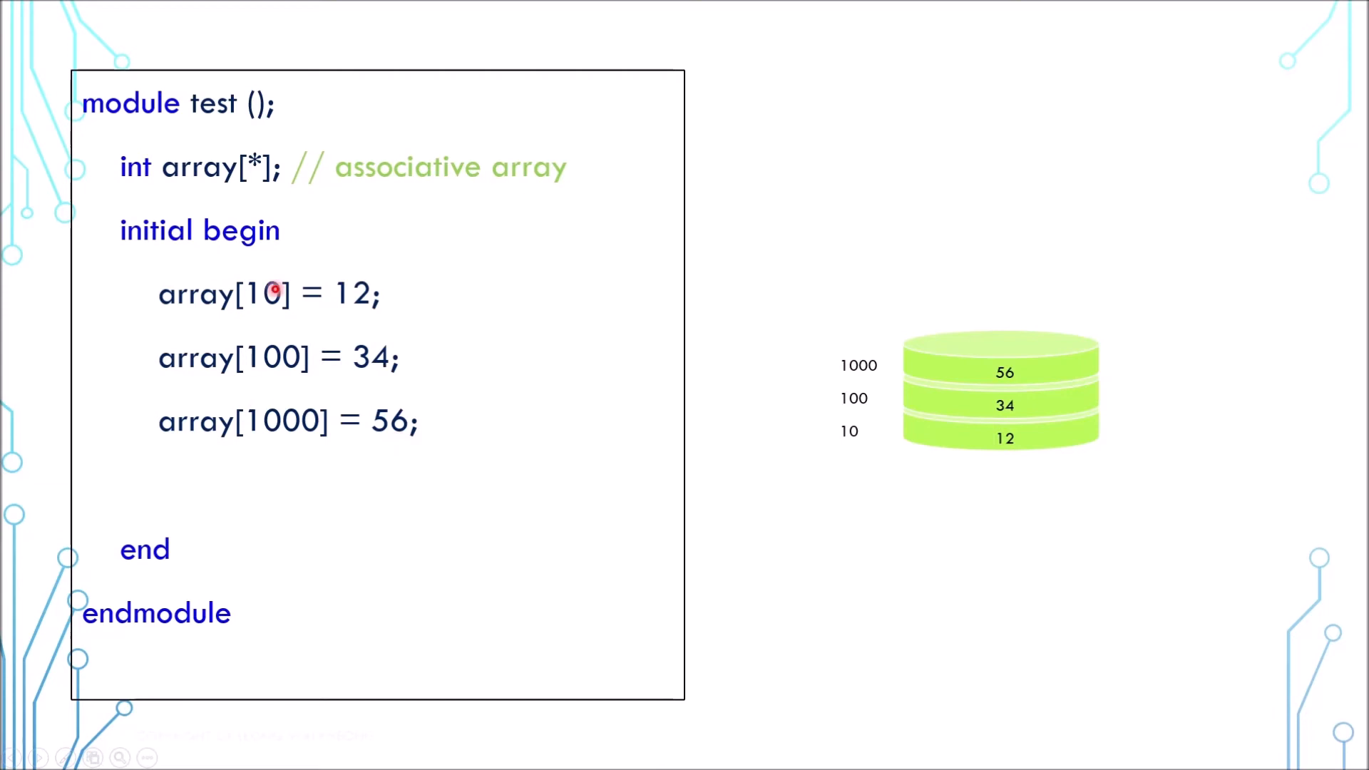
mouse_move(1038, 423)
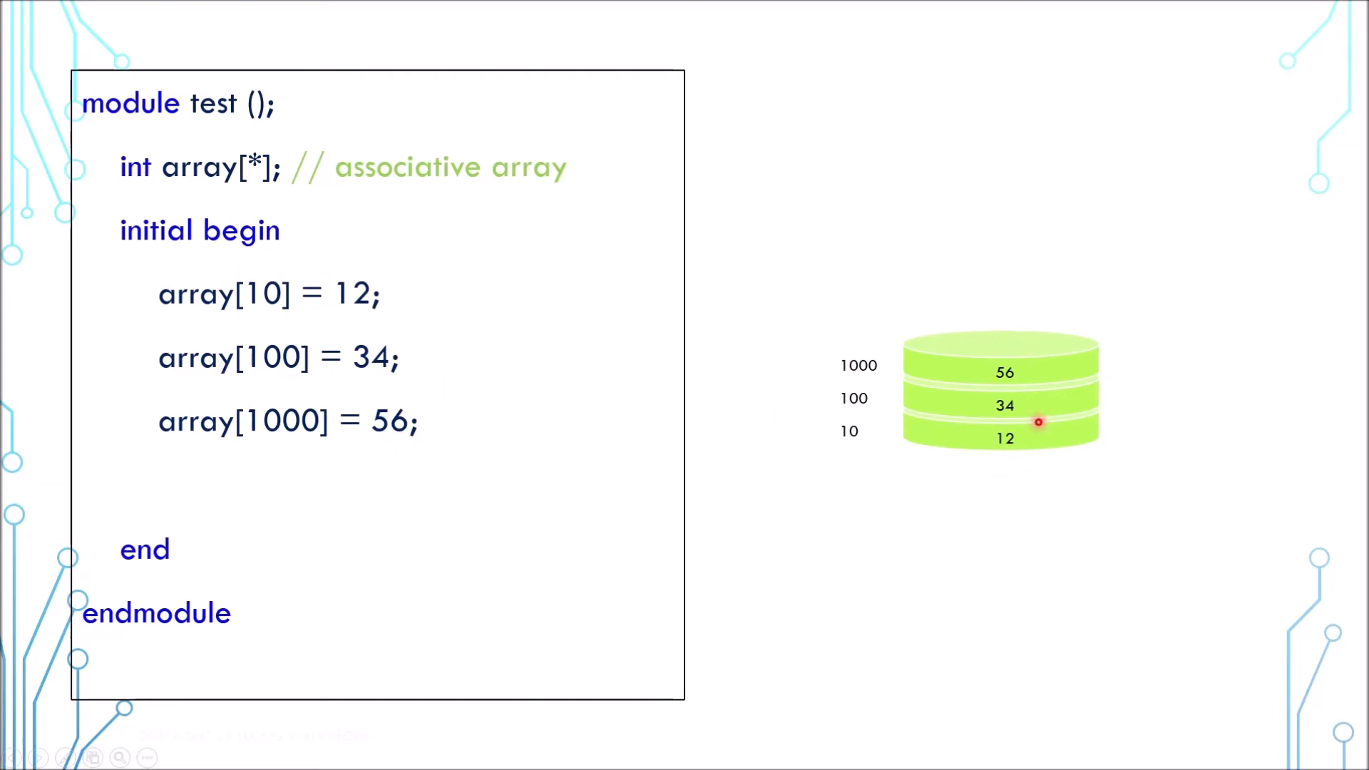
mouse_move(481, 416)
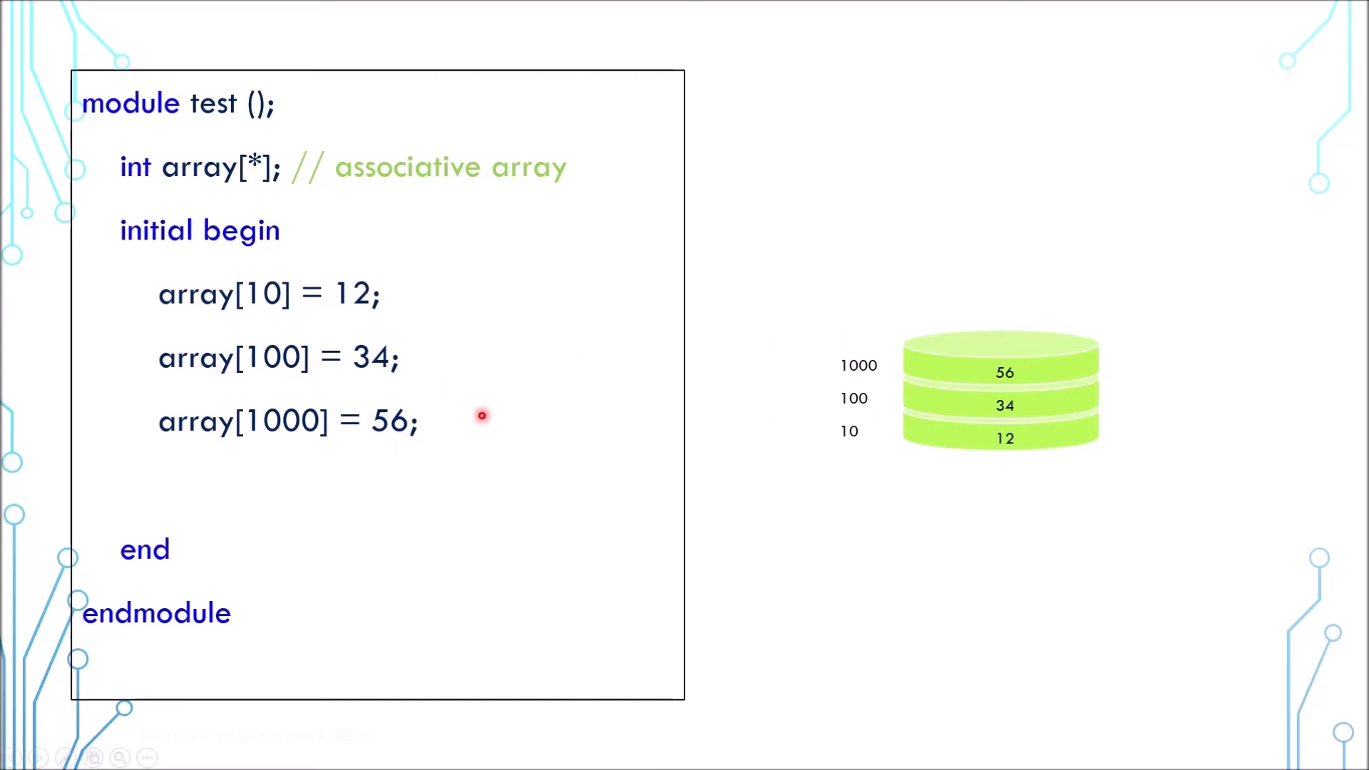
mouse_move(297, 437)
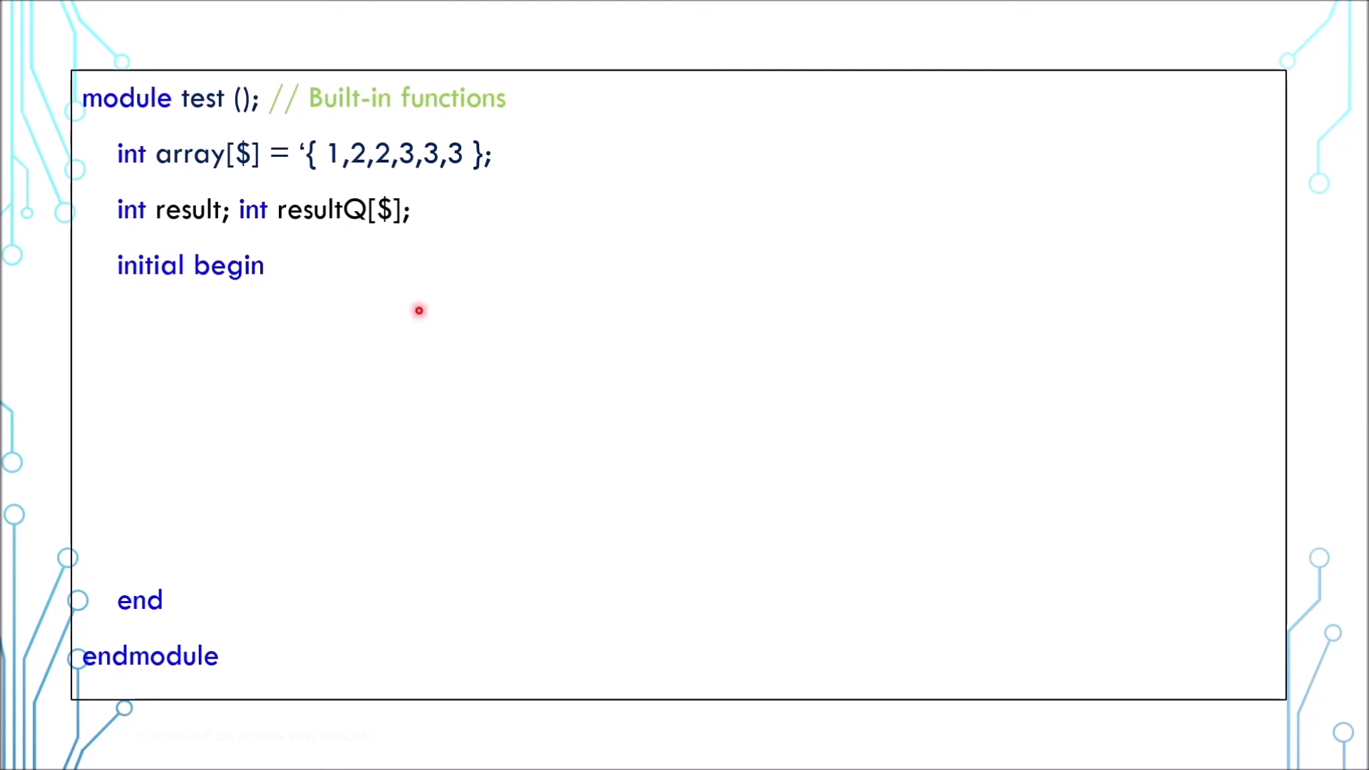
mouse_move(341, 180)
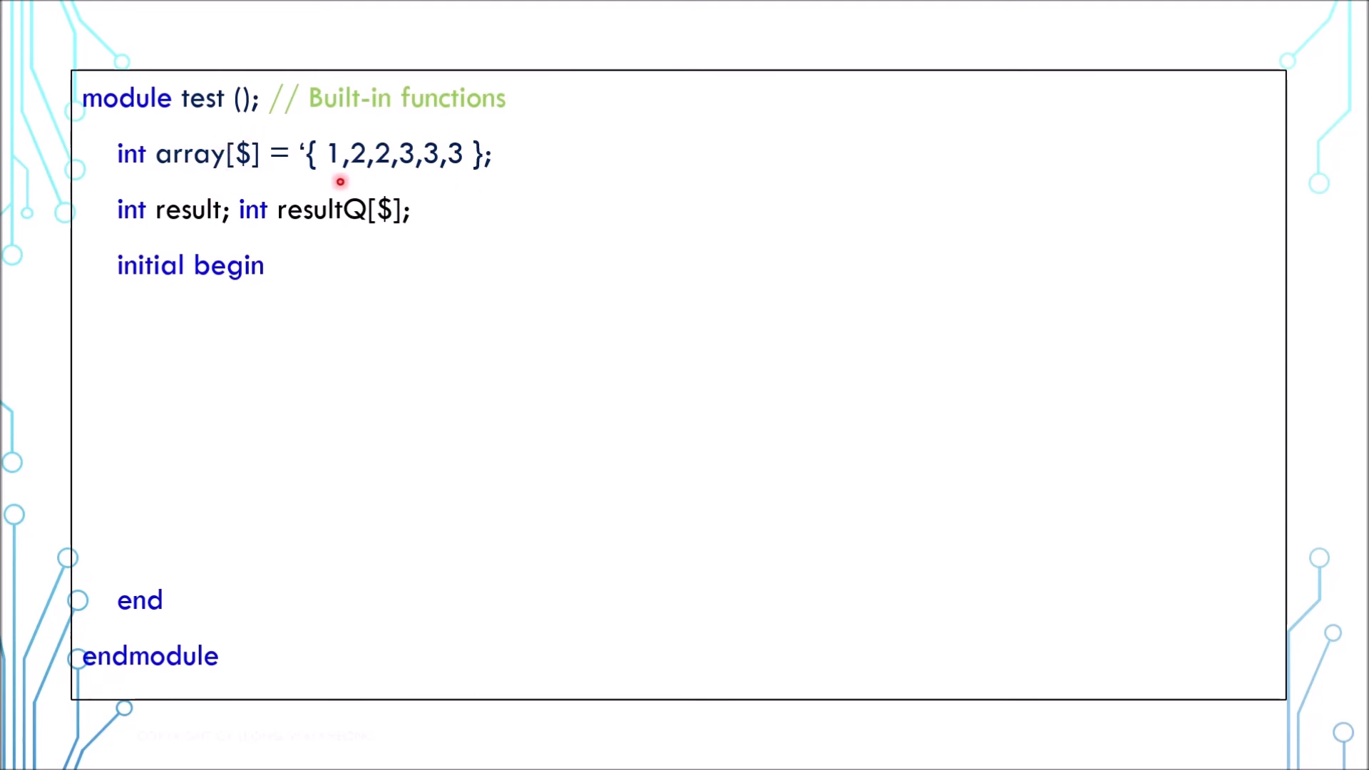
mouse_move(378, 179)
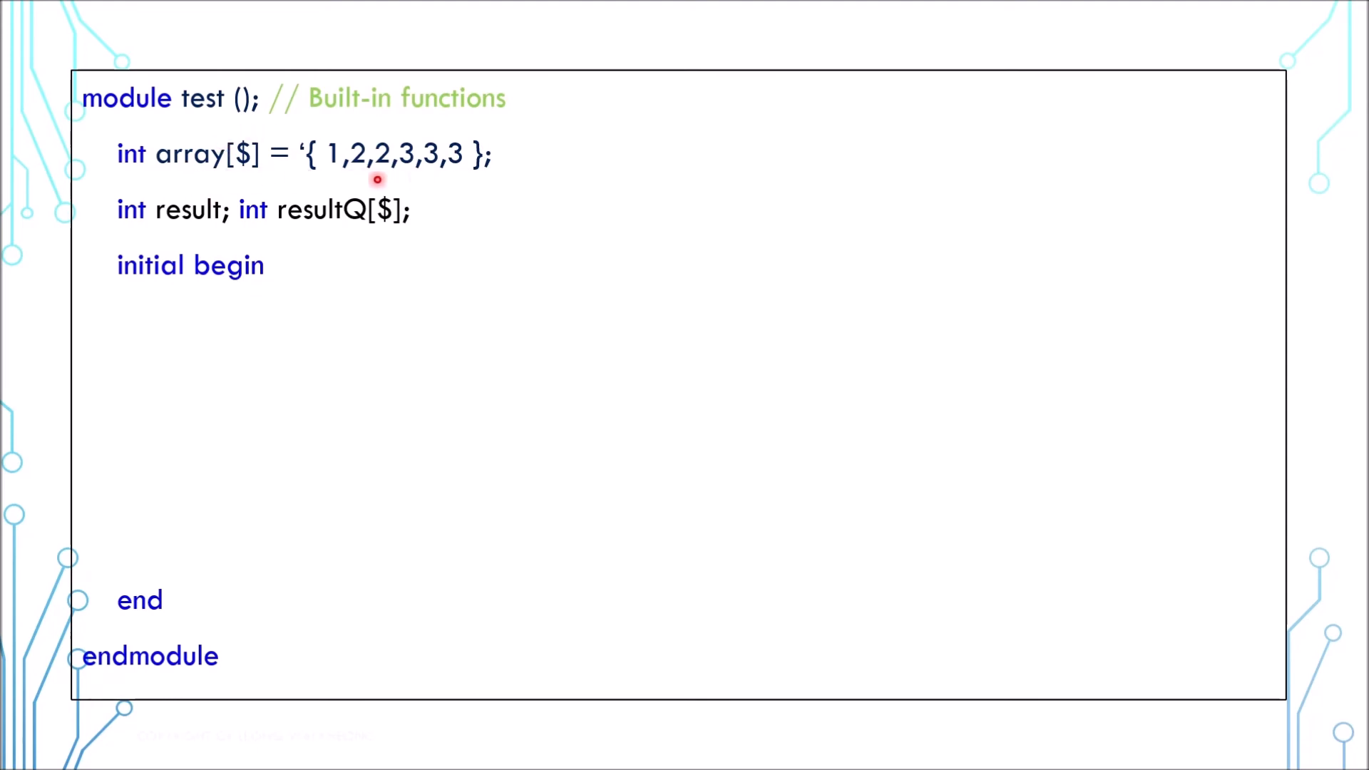
text(result = array.size();)
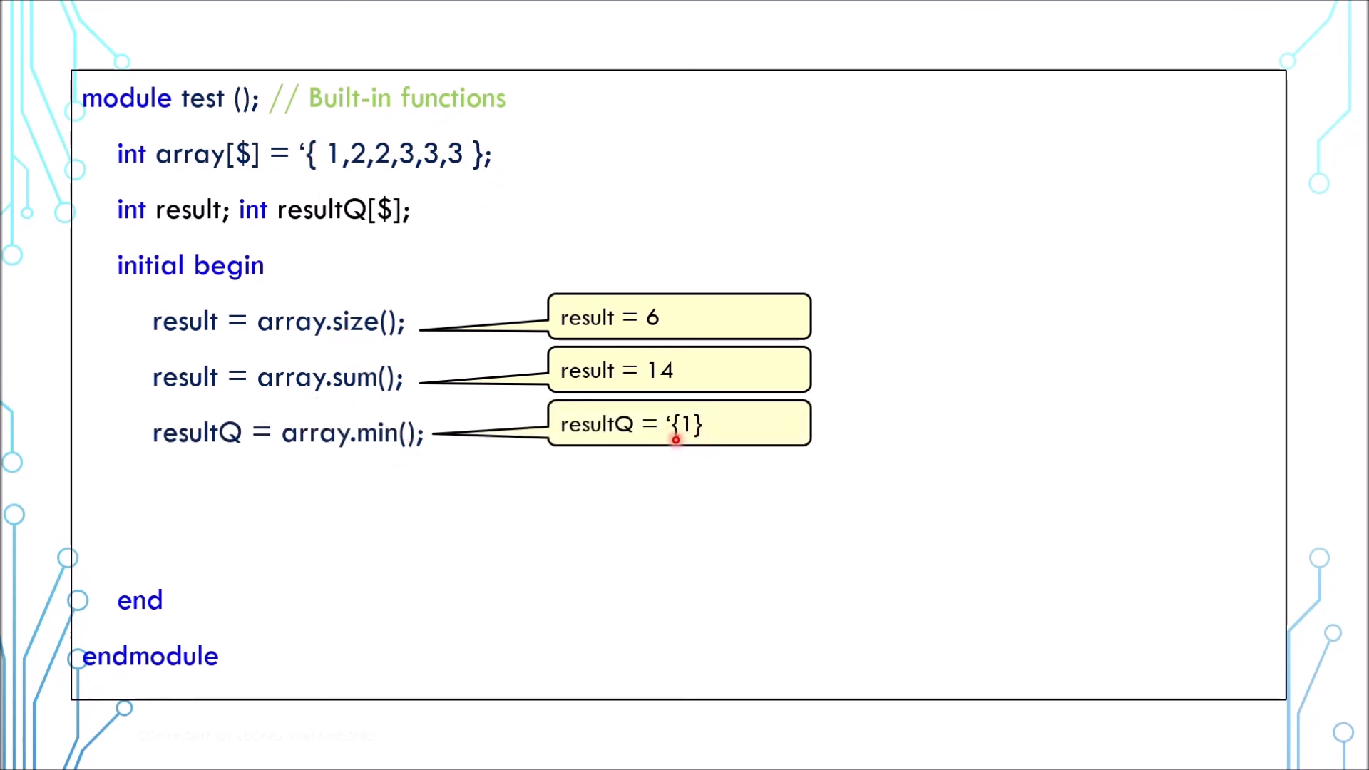
mouse_move(340, 179)
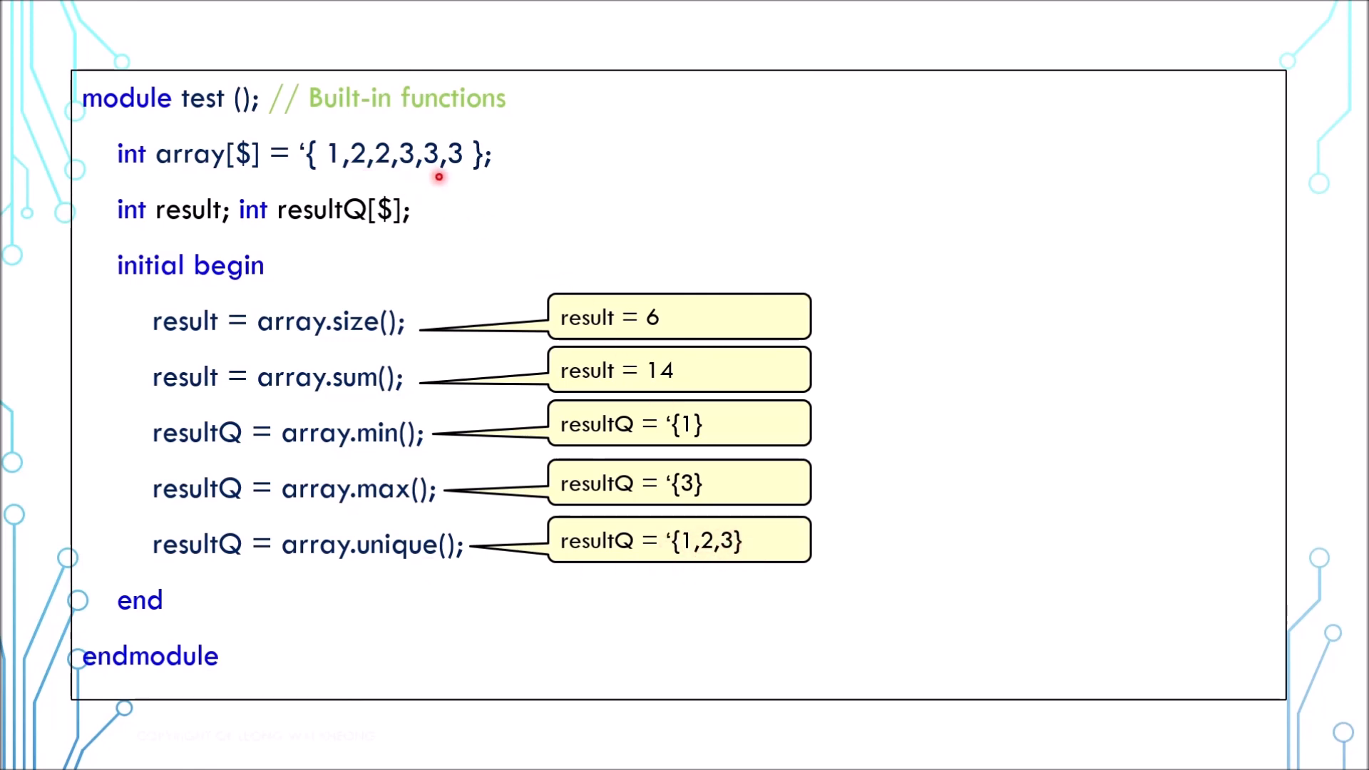
mouse_move(384, 190)
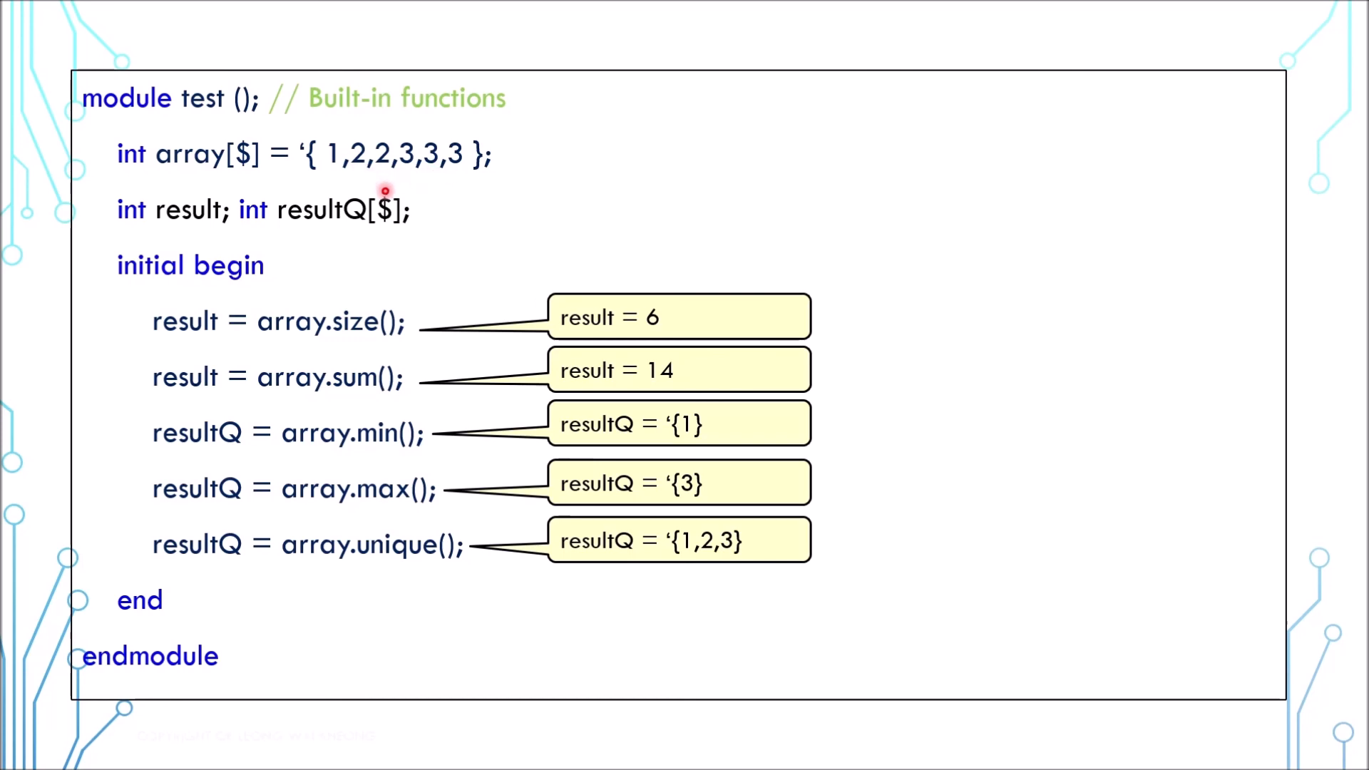
mouse_move(382, 562)
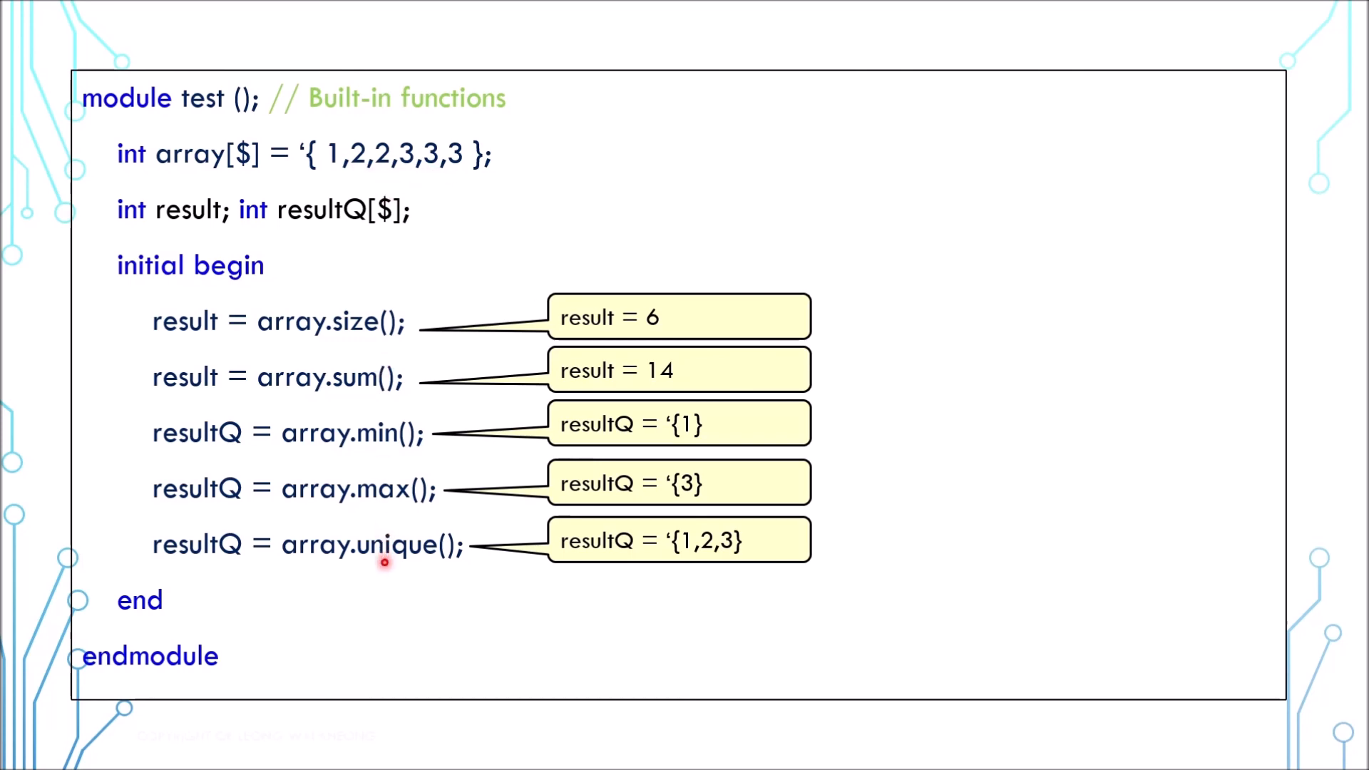